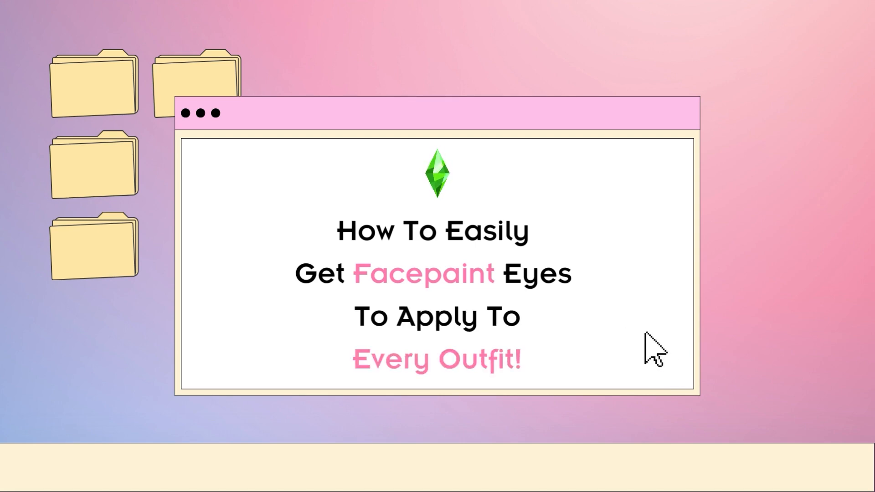
pyautogui.moveTo(666, 360)
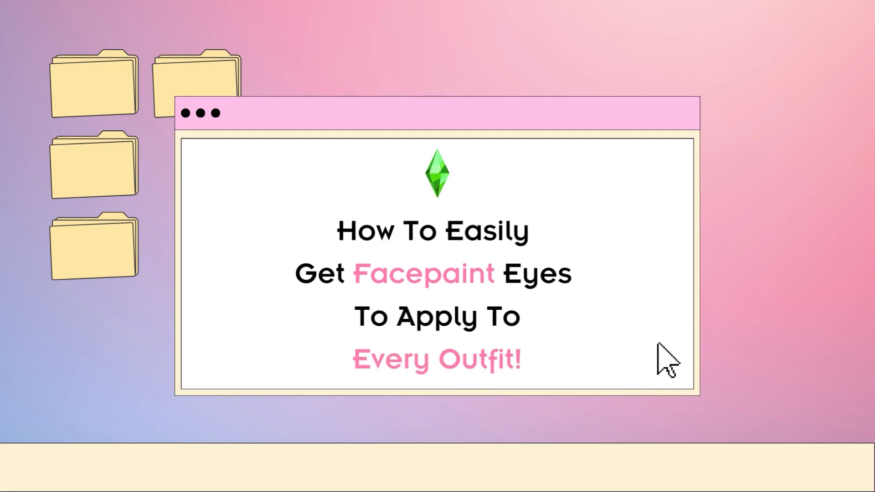
pyautogui.moveTo(651, 346)
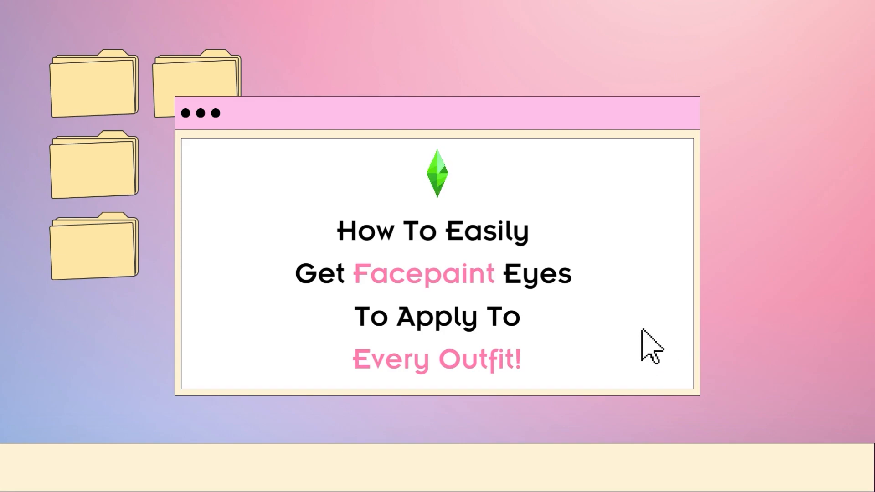
pyautogui.moveTo(673, 365)
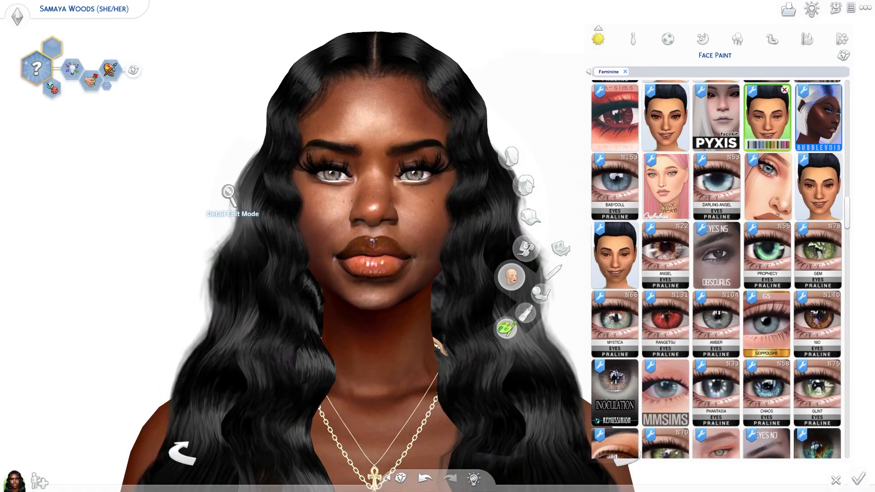
pyautogui.moveTo(506, 328)
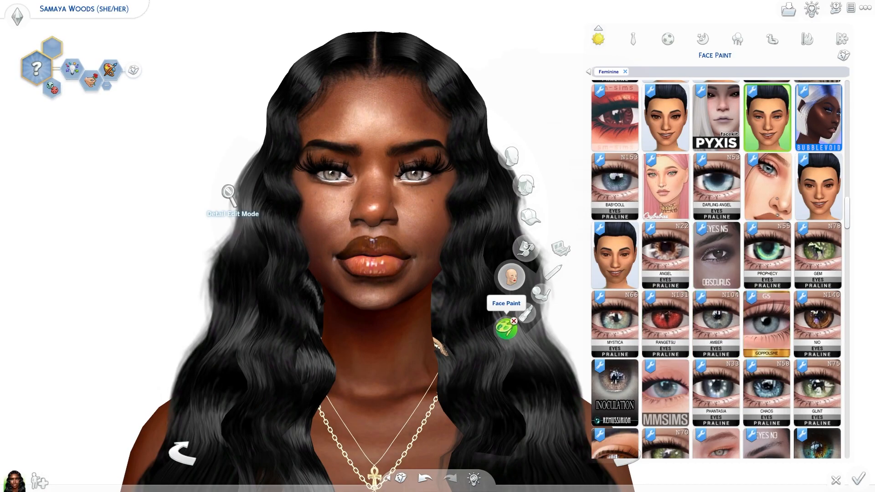
# Show the colour variants of the face paint the sim is wearing
pyautogui.click(664, 322)
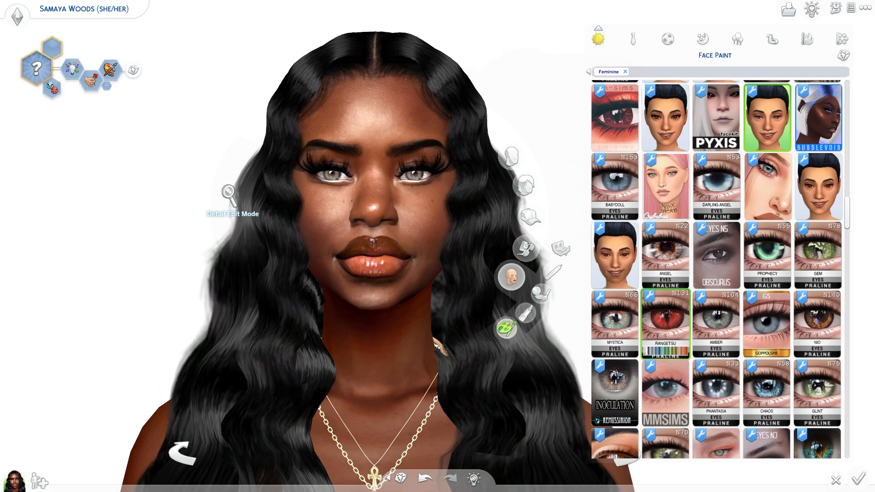
pyautogui.click(766, 117)
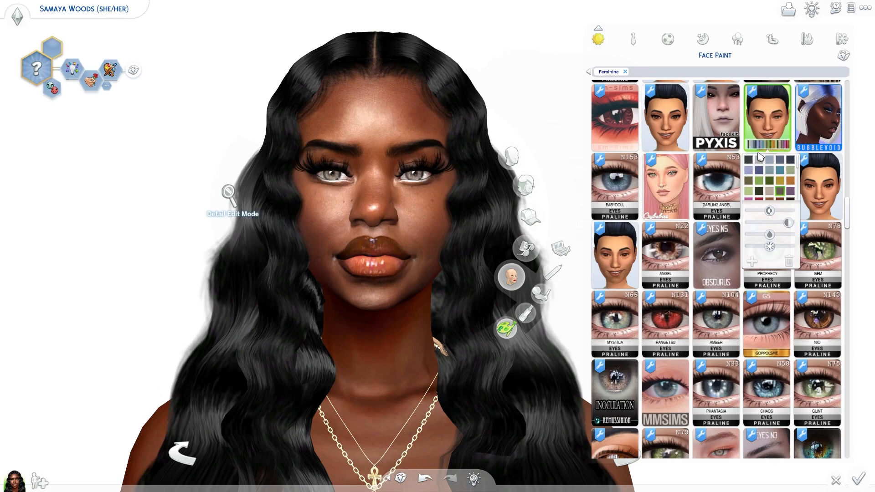
pyautogui.moveTo(796, 160)
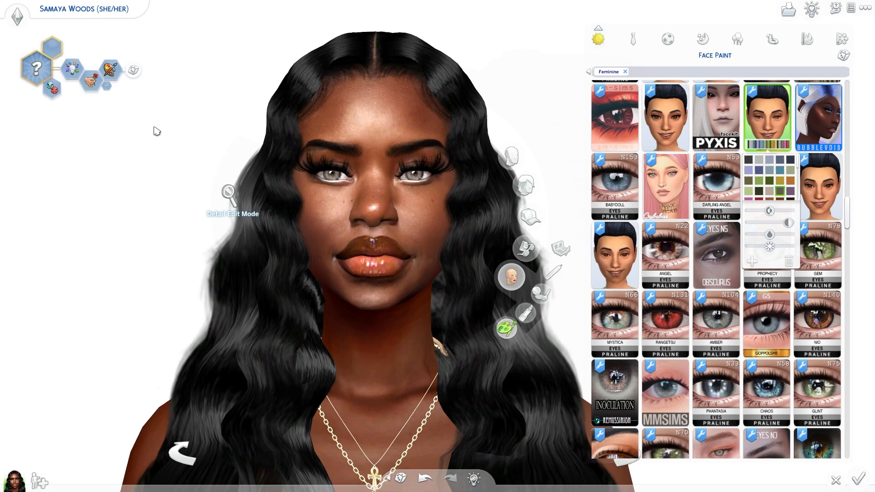
pyautogui.moveTo(376, 17)
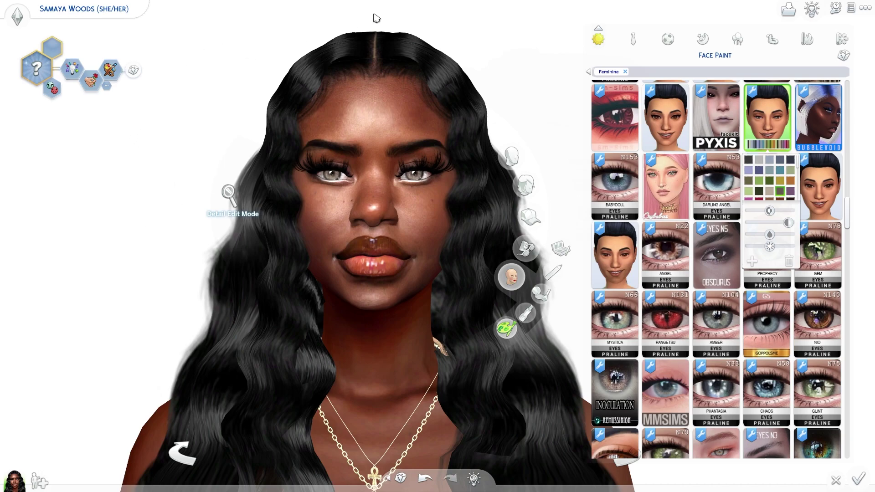
pyautogui.click(631, 39)
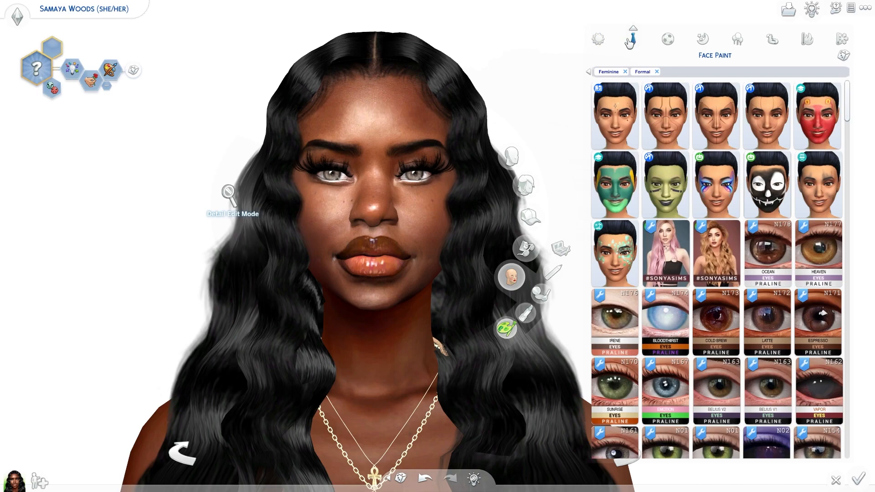
pyautogui.click(766, 253)
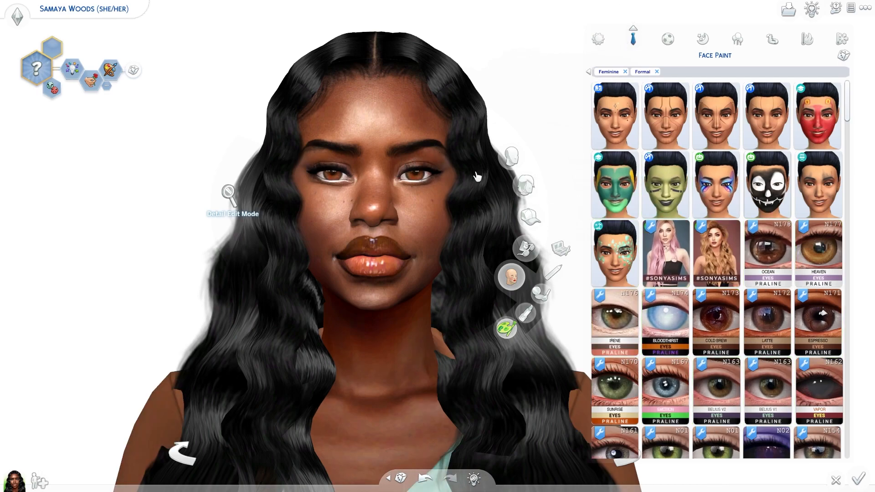
pyautogui.moveTo(480, 58)
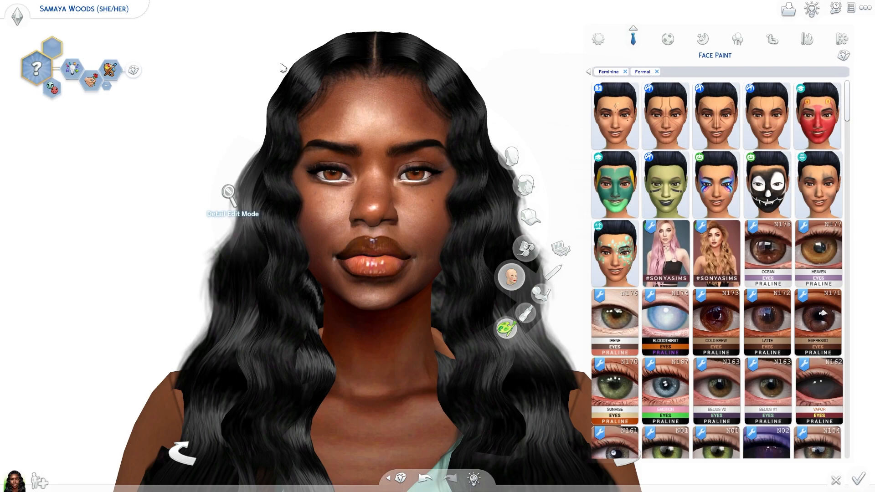
pyautogui.moveTo(306, 17)
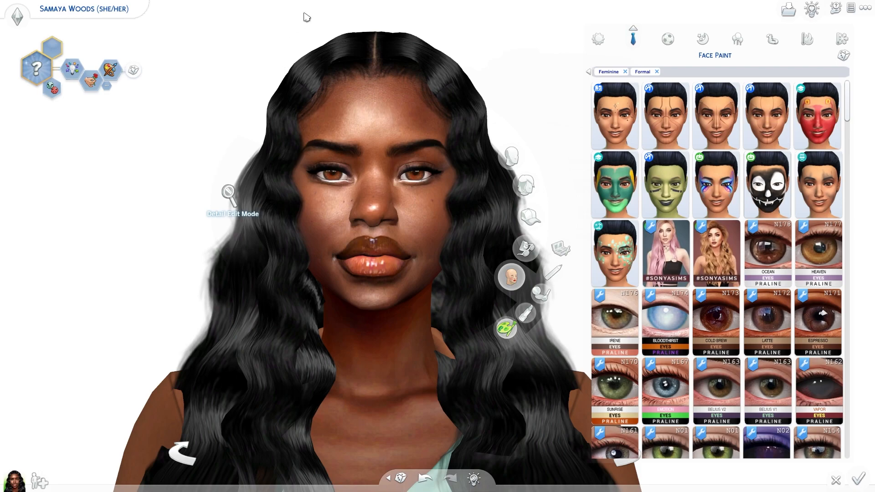
pyautogui.click(655, 71)
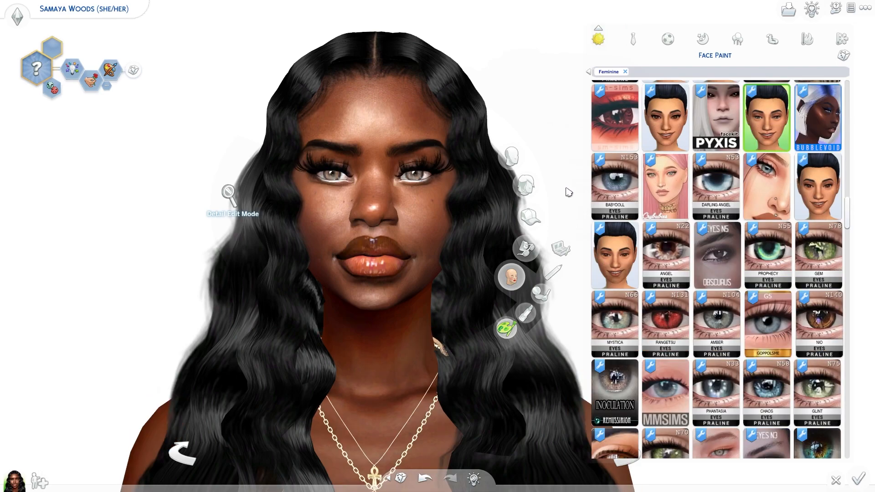
pyautogui.moveTo(570, 151)
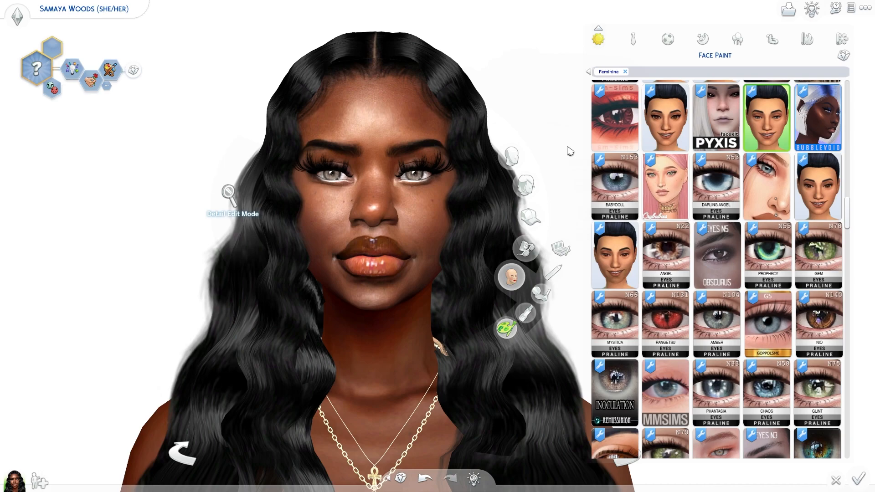
pyautogui.moveTo(570, 124)
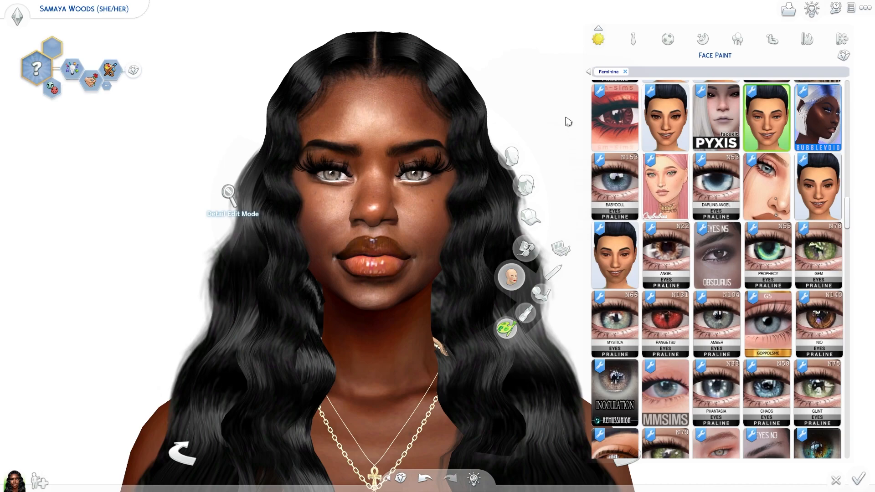
pyautogui.moveTo(204, 124)
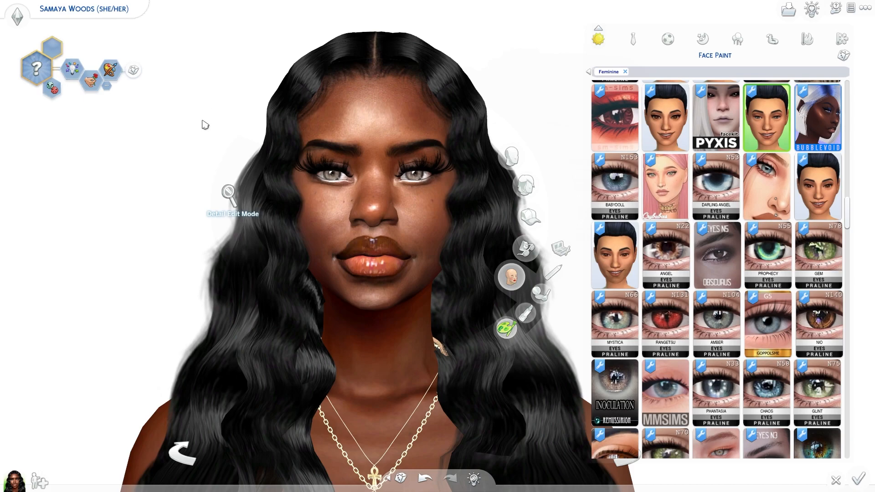
pyautogui.moveTo(177, 113)
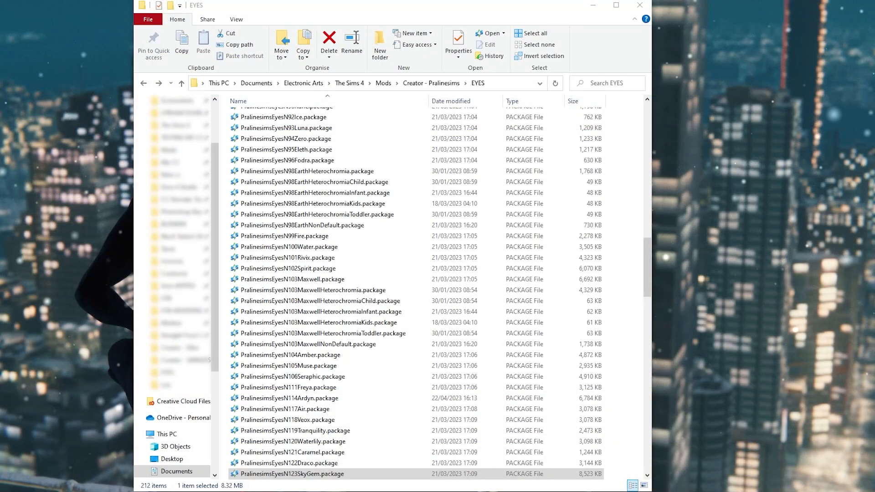
# Select PralinesimsEyesN123SkyGem.package in the Pralinesims EYES folder
pyautogui.scroll(-3)
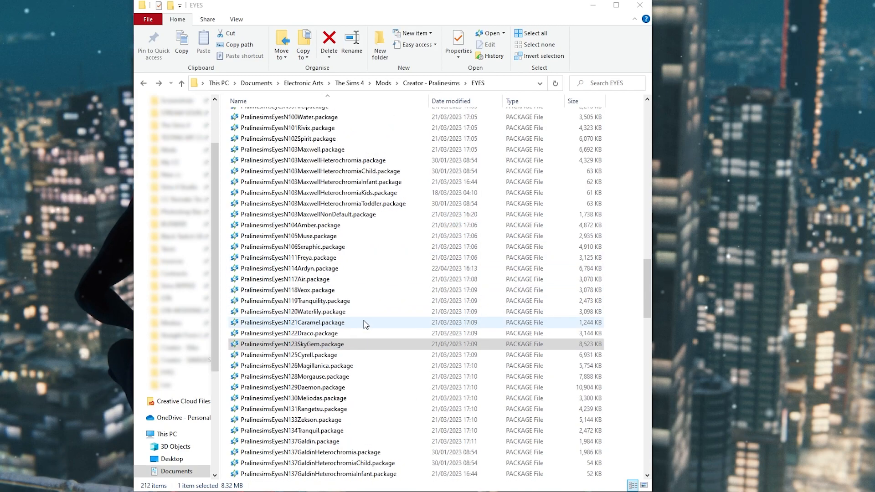
pyautogui.click(301, 344)
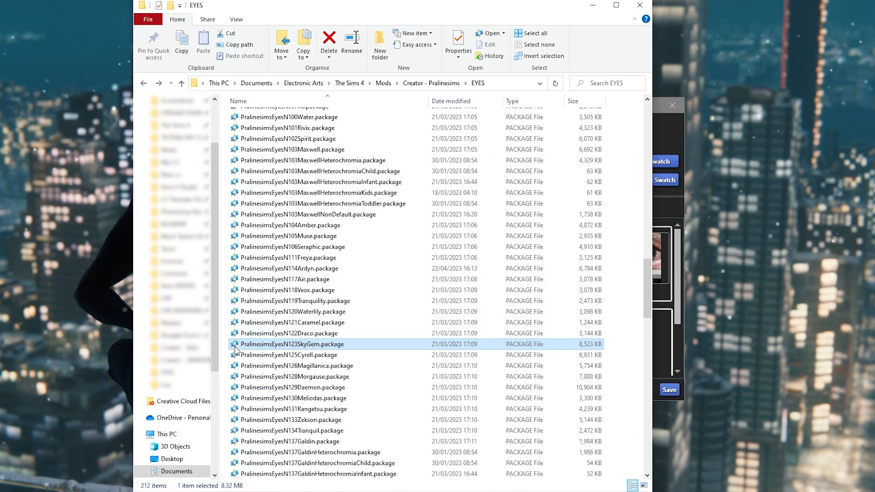
# View the SkyGem package's Properties, confirming it opens with S4Studio, then close them
pyautogui.rightClick(290, 343)
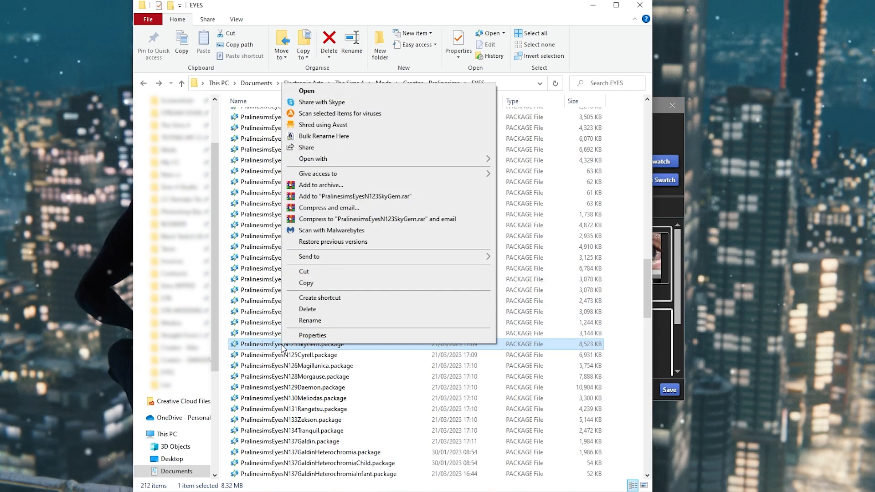
pyautogui.click(312, 335)
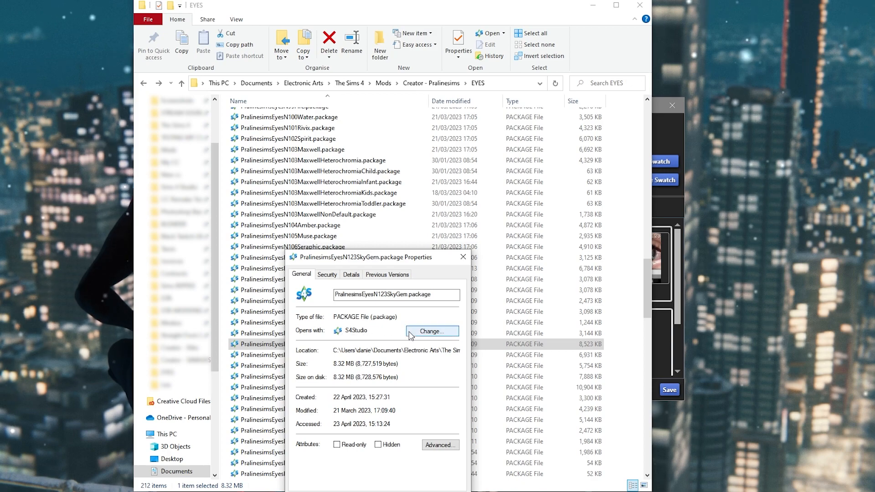
pyautogui.moveTo(410, 330)
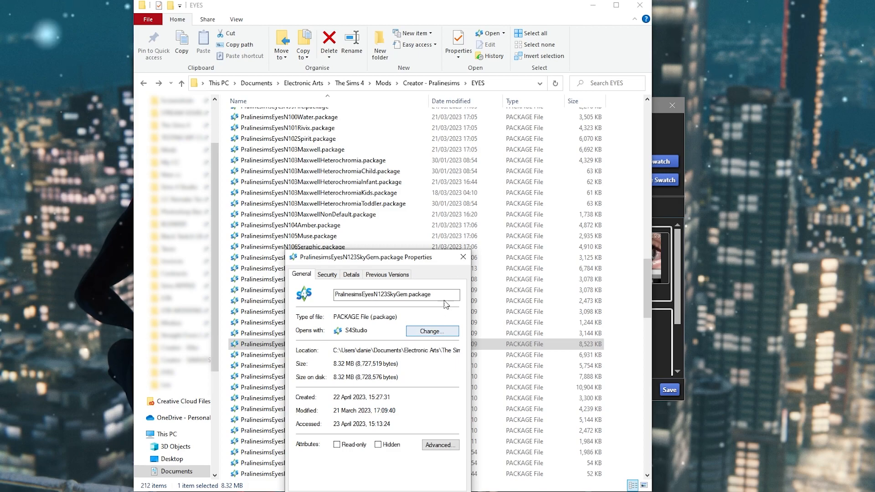
pyautogui.click(462, 256)
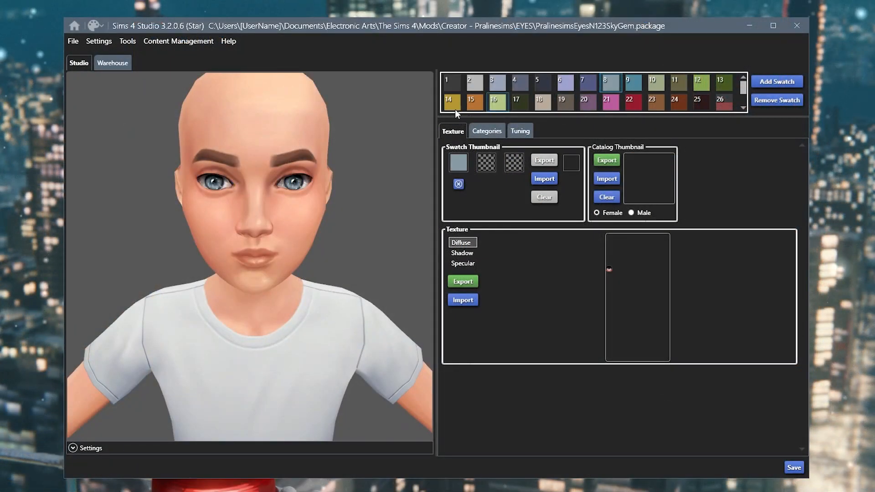
# Select the first colour swatch and show its Categories settings
pyautogui.click(539, 102)
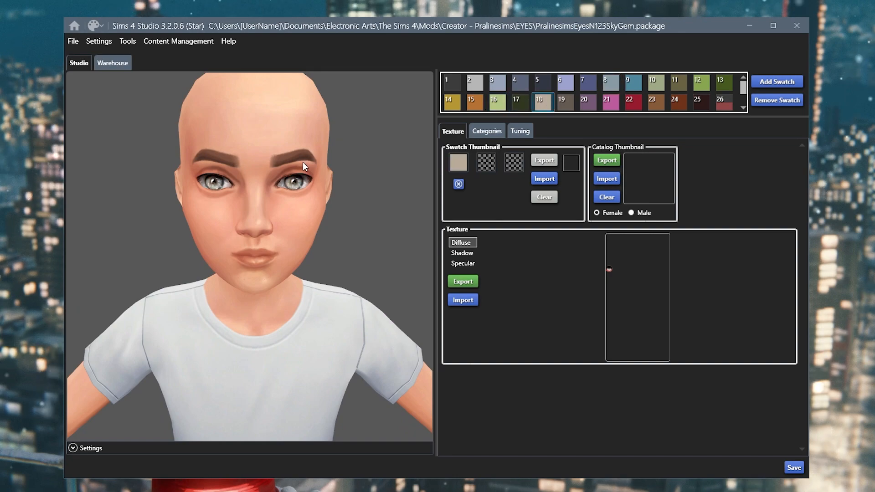
pyautogui.click(493, 102)
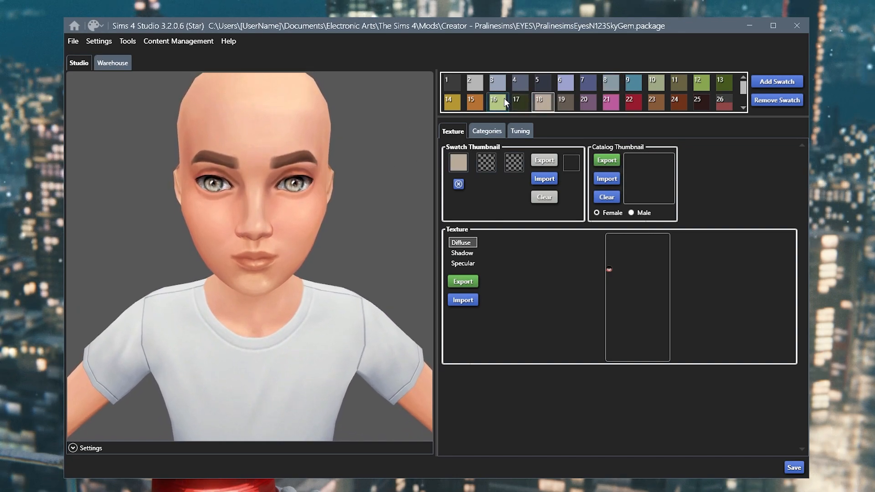
pyautogui.click(451, 81)
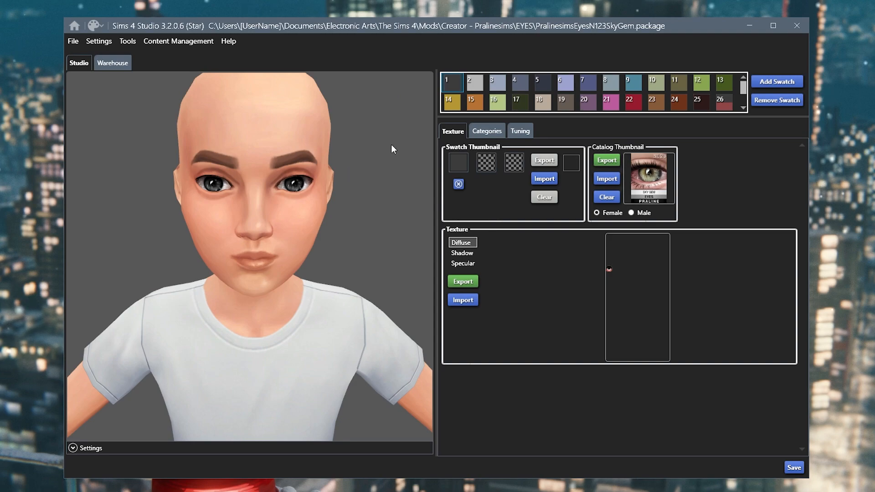
pyautogui.click(485, 131)
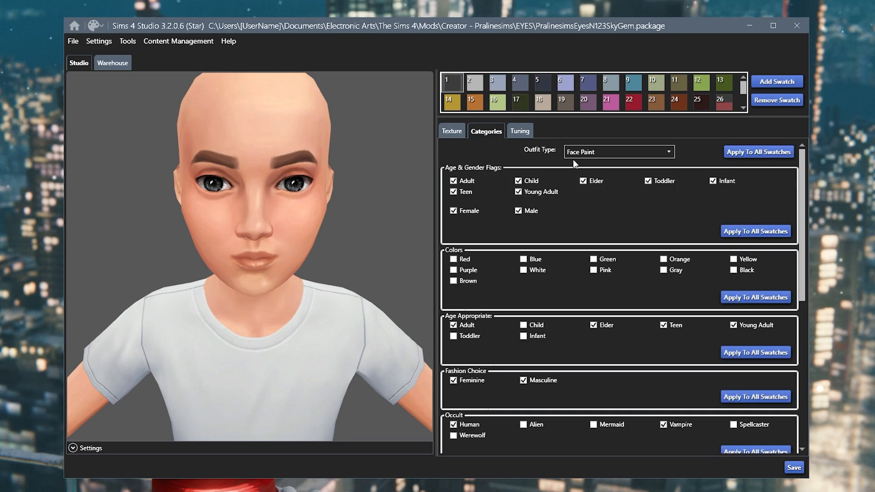
pyautogui.moveTo(628, 162)
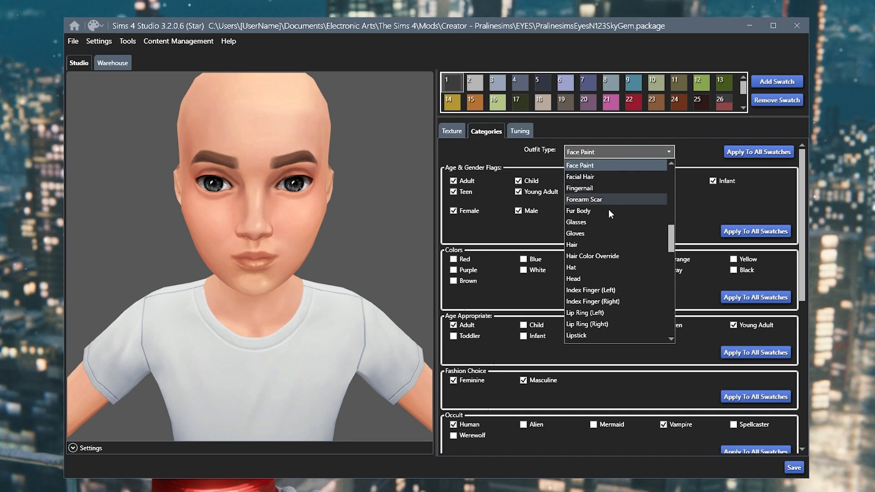
# Set the swatch's Outfit Type from Face Paint to Occult Eye Socket
pyautogui.scroll(-3)
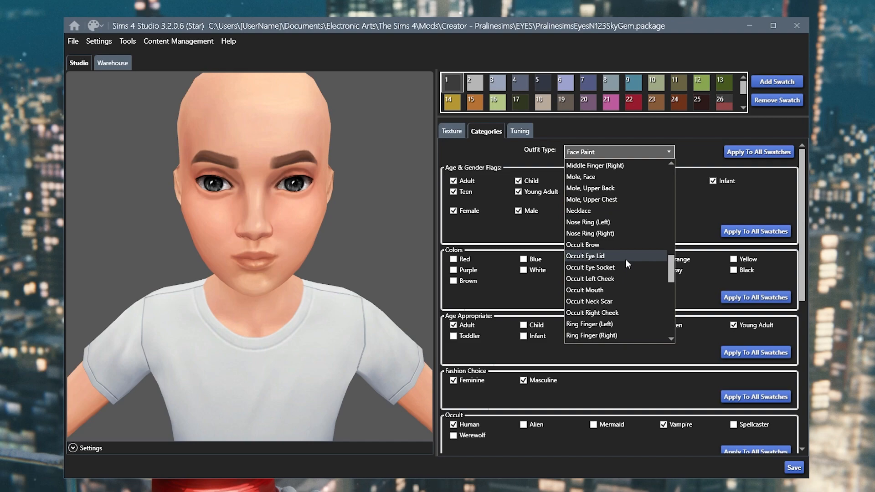
pyautogui.moveTo(614, 268)
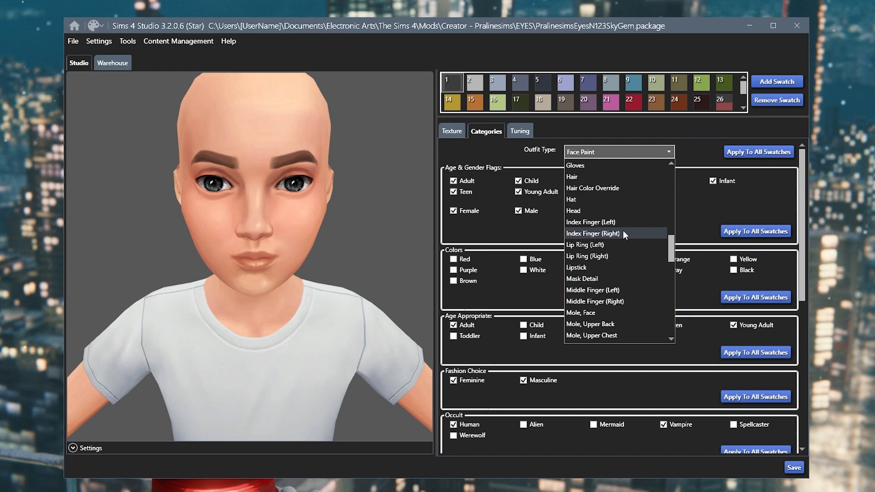
pyautogui.scroll(3)
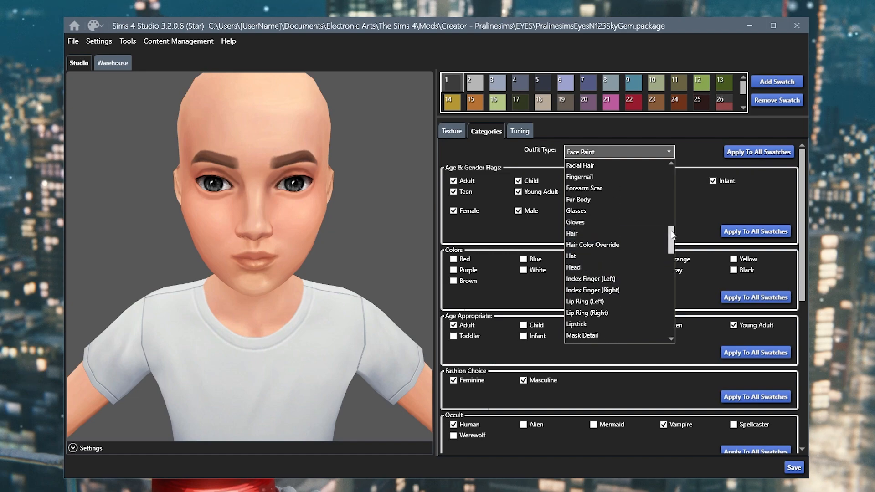
pyautogui.scroll(3)
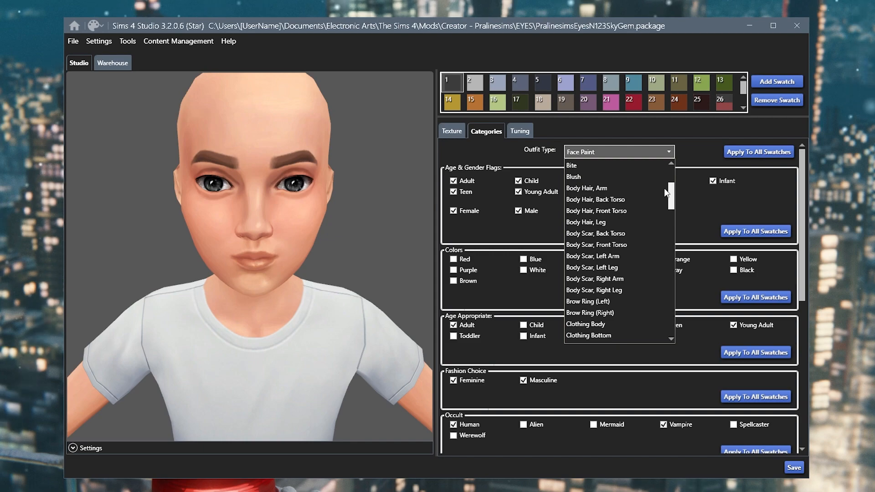
pyautogui.moveTo(642, 214)
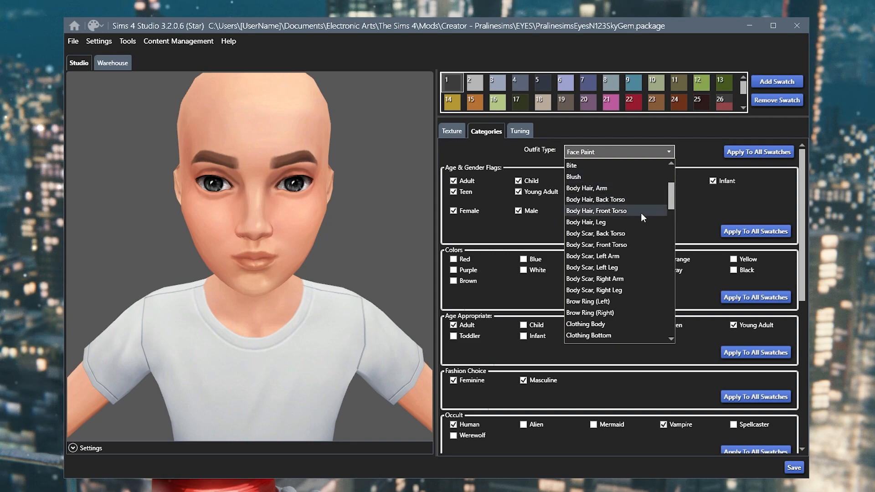
pyautogui.scroll(3)
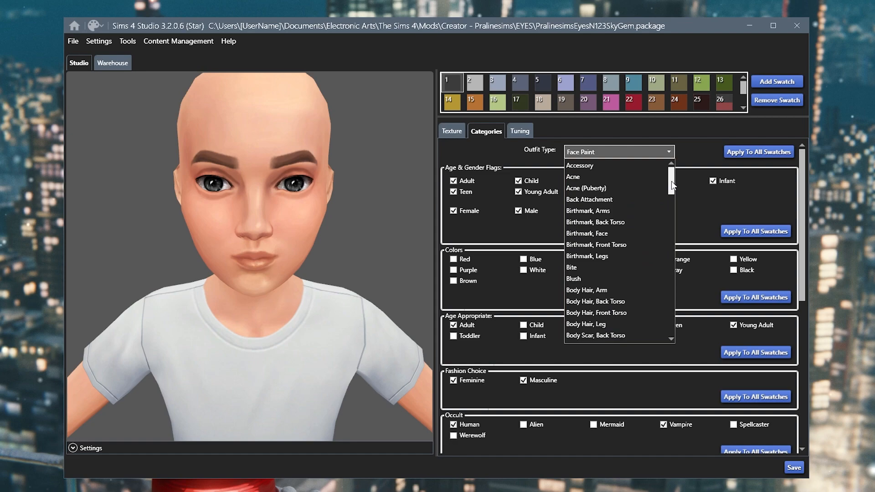
pyautogui.moveTo(638, 203)
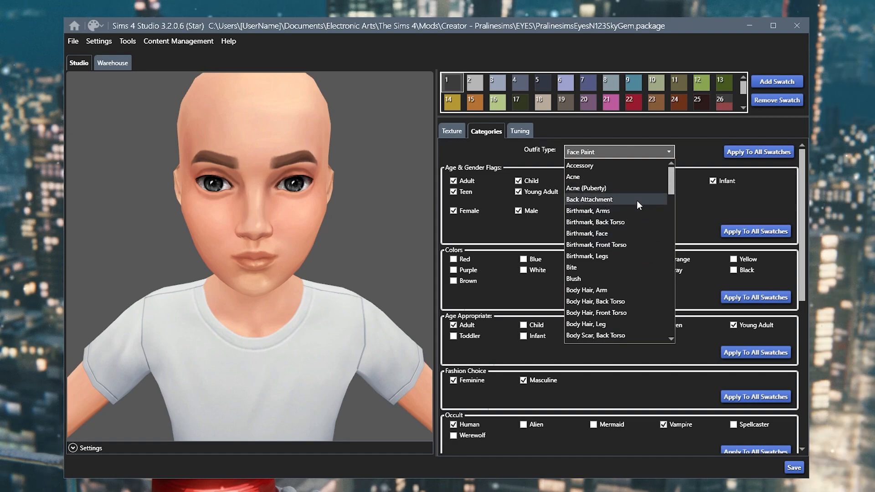
pyautogui.moveTo(649, 191)
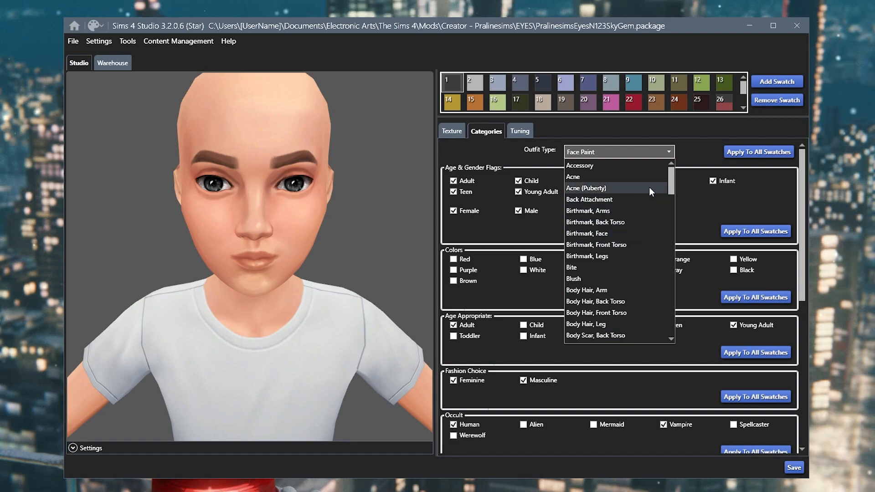
pyautogui.scroll(-3)
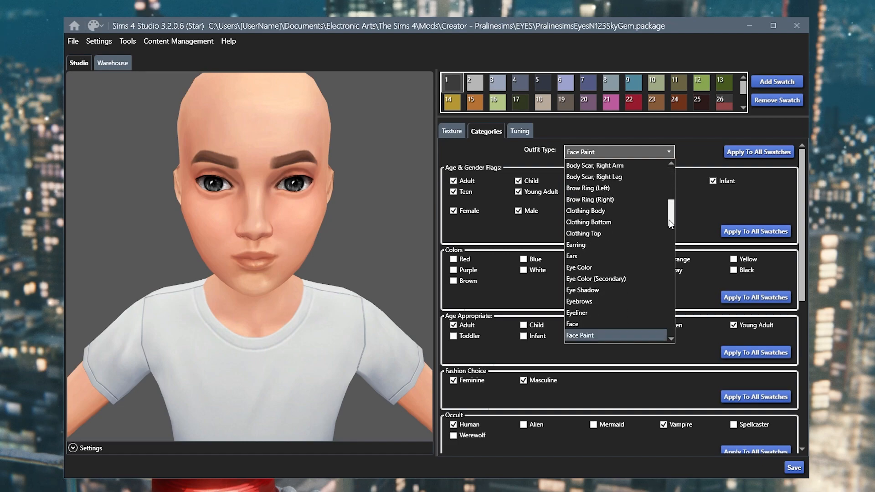
pyautogui.scroll(-3)
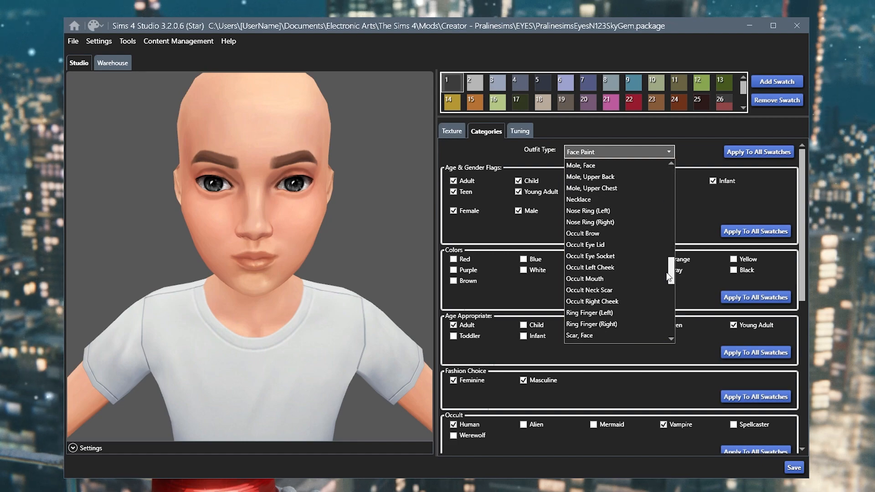
pyautogui.scroll(3)
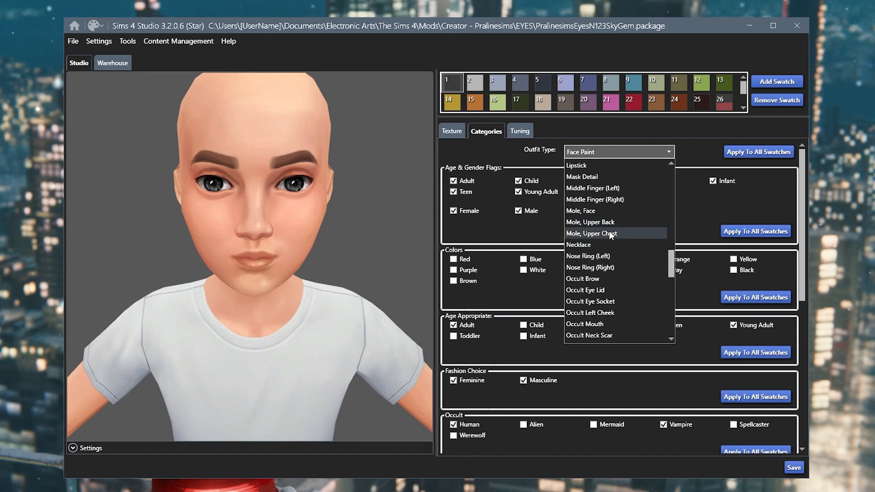
pyautogui.scroll(-3)
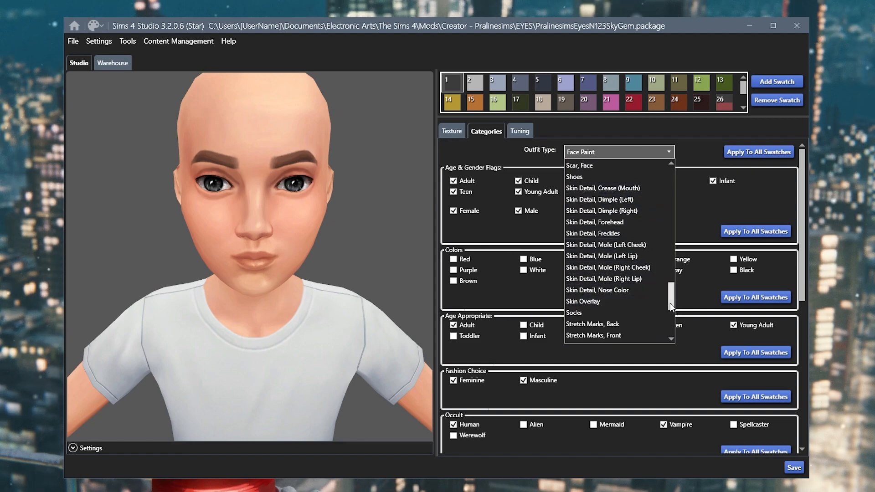
pyautogui.scroll(3)
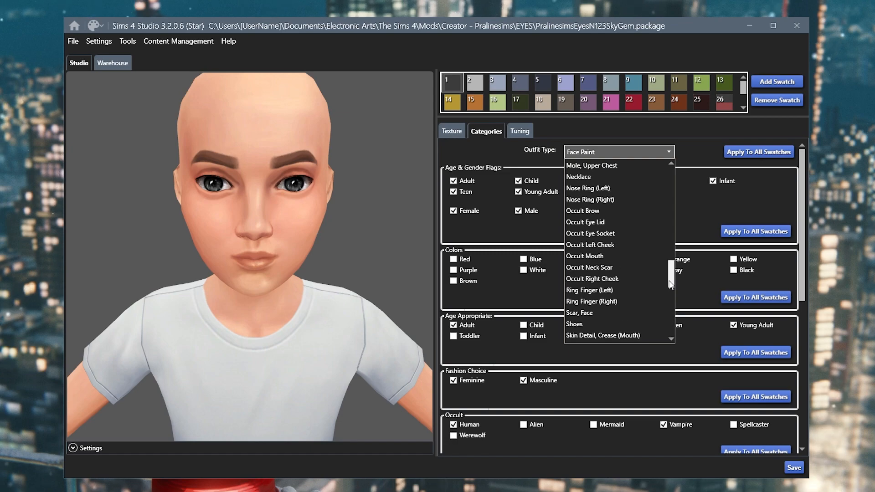
pyautogui.scroll(3)
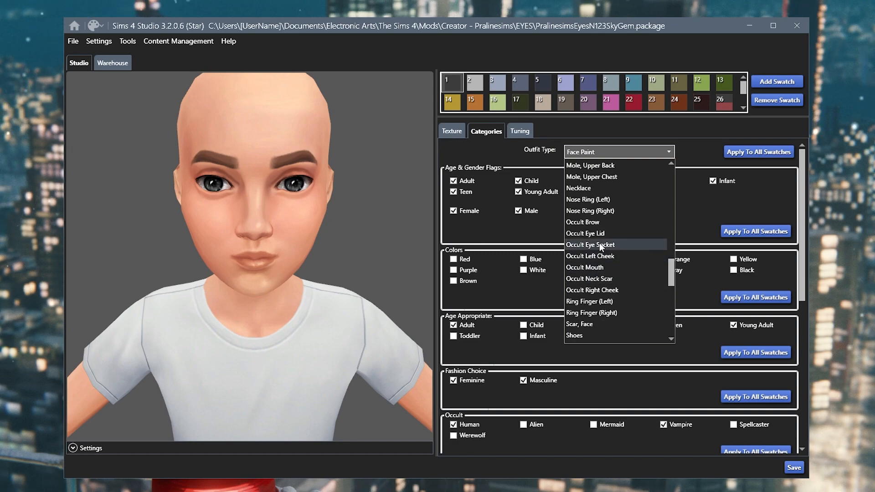
pyautogui.click(590, 244)
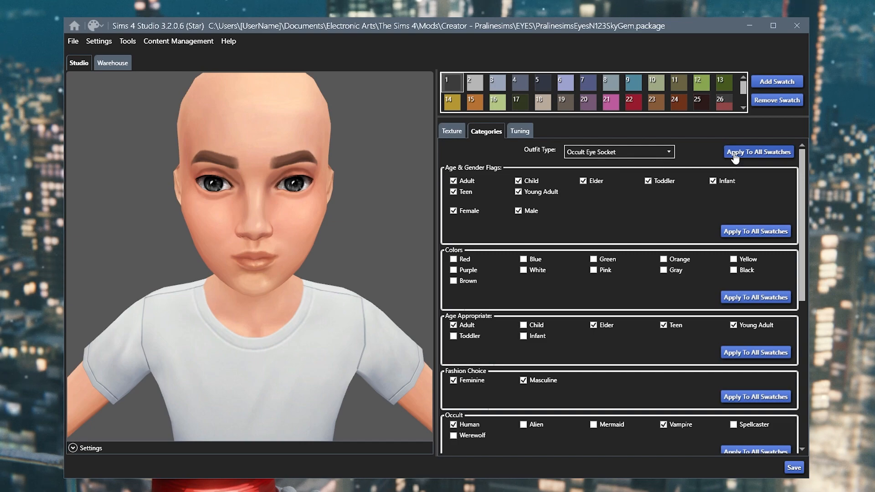
pyautogui.click(758, 152)
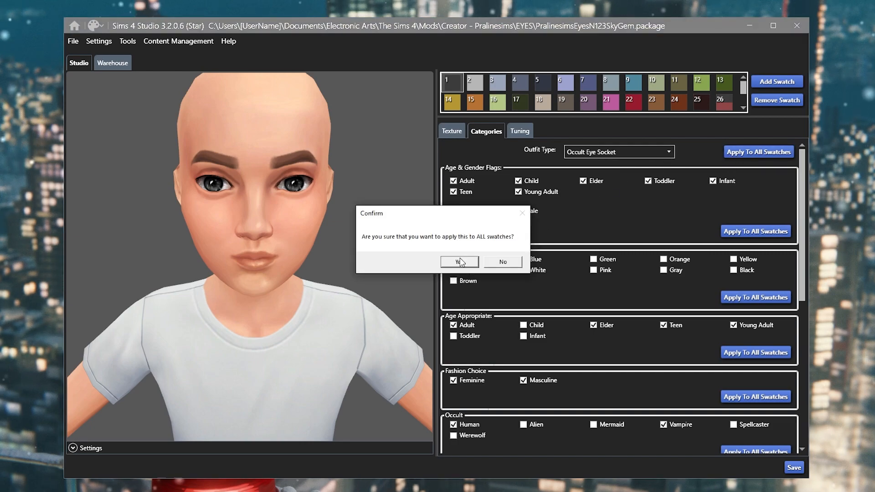
pyautogui.click(459, 261)
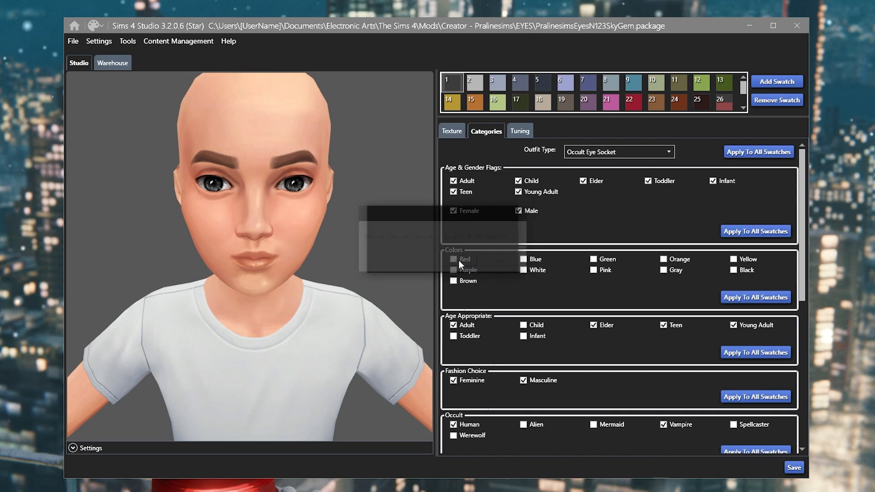
pyautogui.click(757, 231)
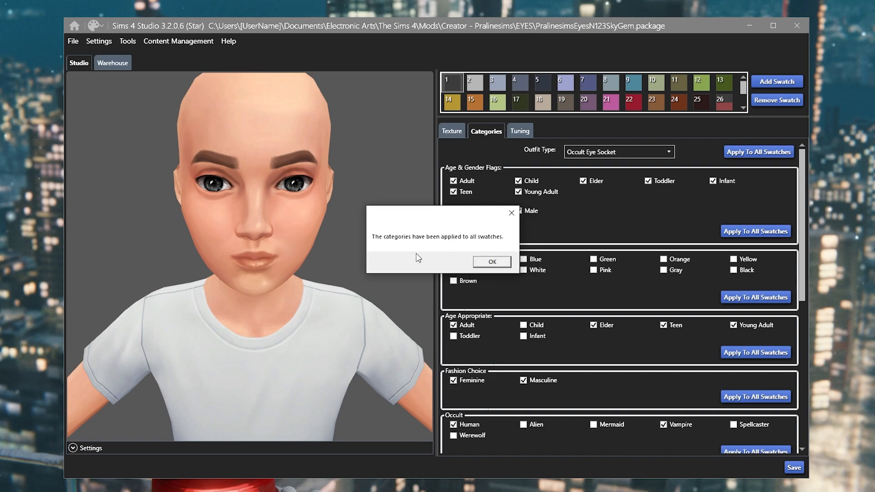
pyautogui.click(490, 261)
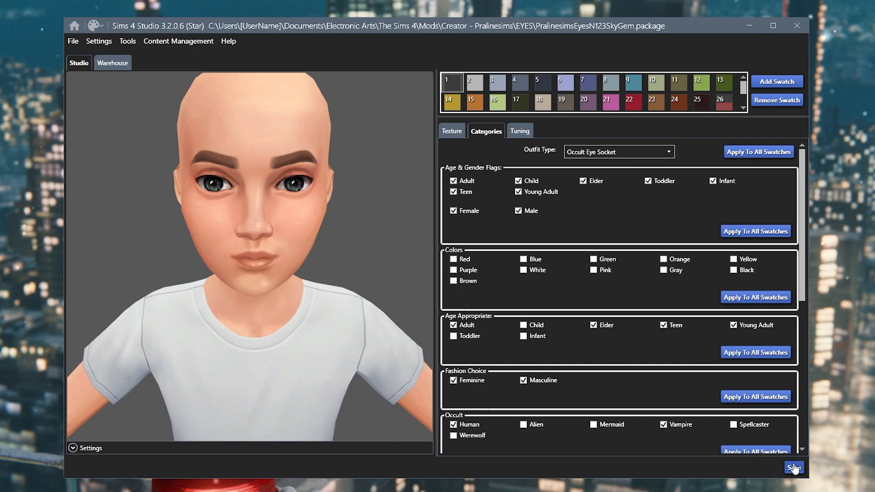
pyautogui.moveTo(707, 469)
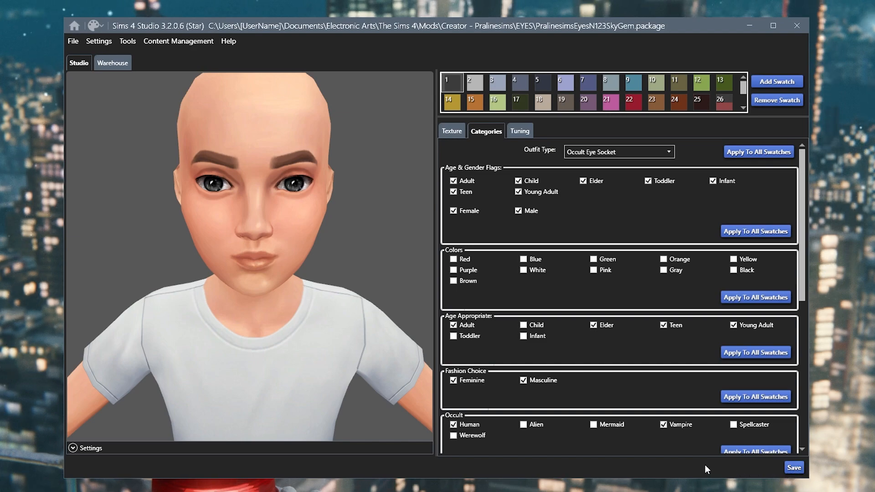
pyautogui.moveTo(520, 476)
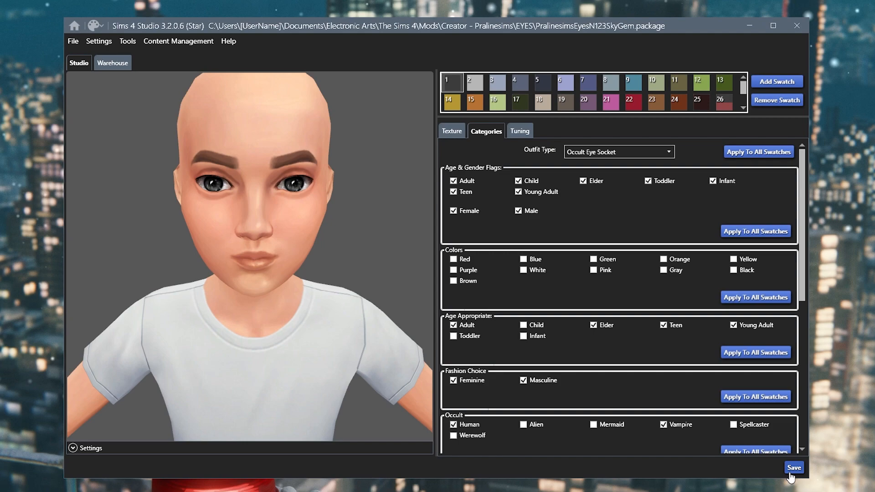
# Save the SkyGem package and dismiss the 'Your package has been saved' message
pyautogui.click(792, 467)
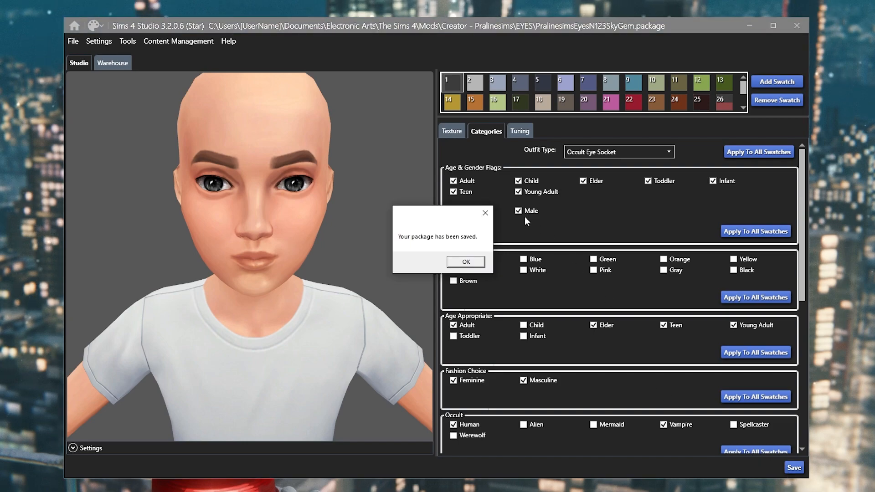
pyautogui.moveTo(454, 279)
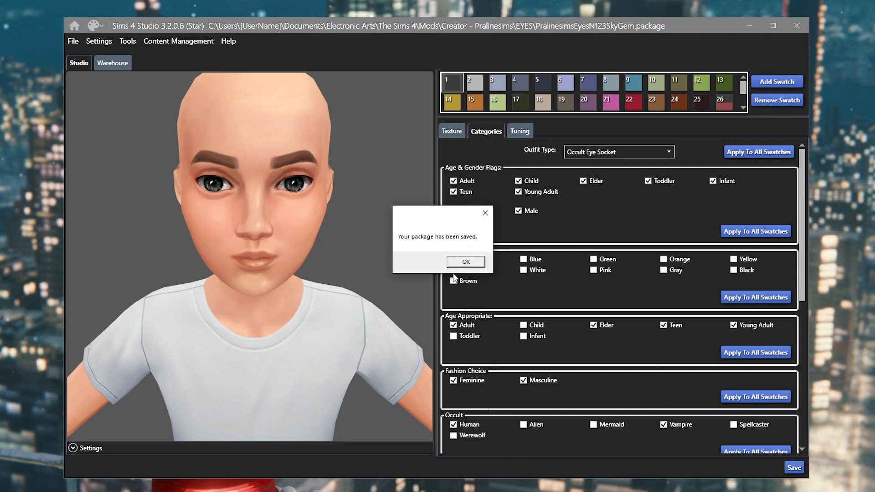
pyautogui.click(464, 262)
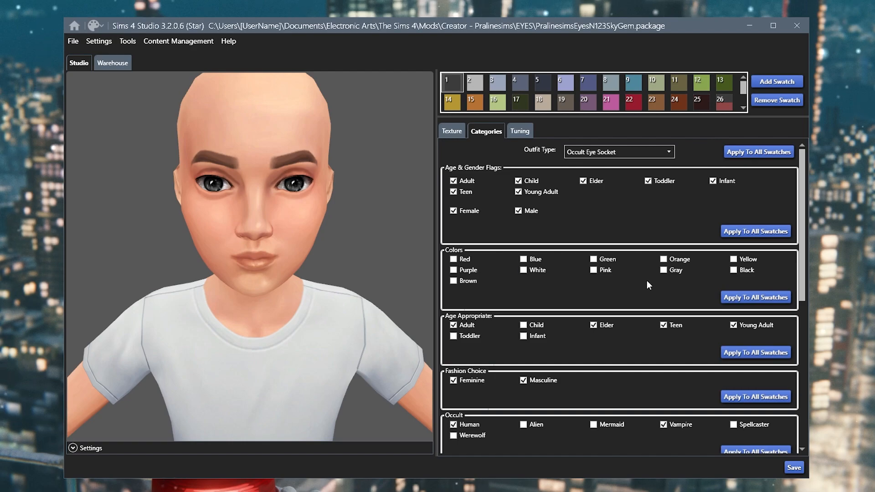
pyautogui.moveTo(832, 414)
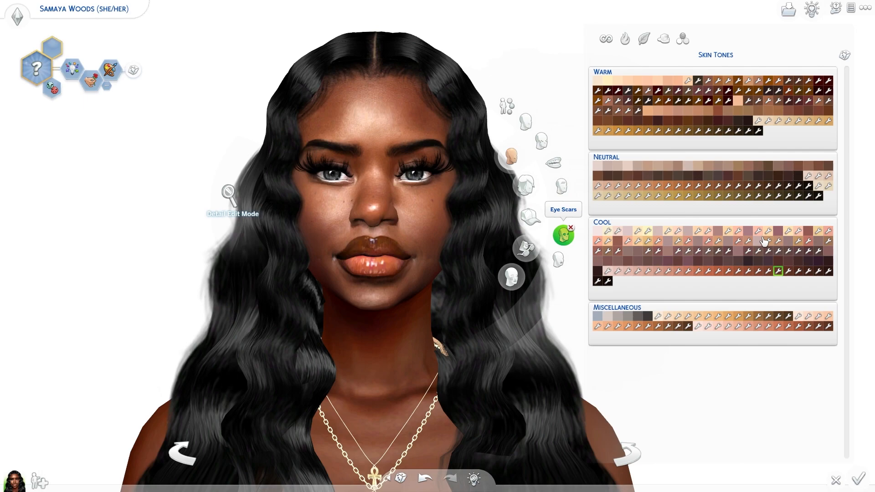
# Apply a Sky Gem eyes colour swatch from the Eye Scars category
pyautogui.click(564, 234)
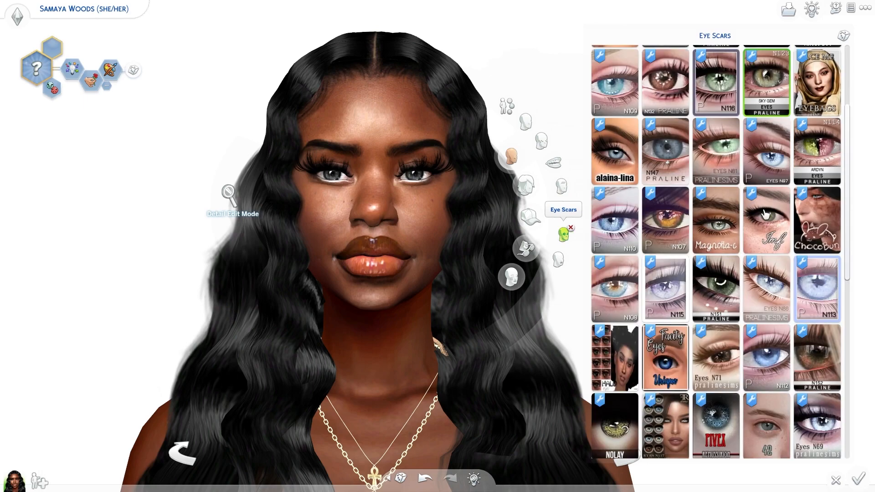
pyautogui.click(766, 82)
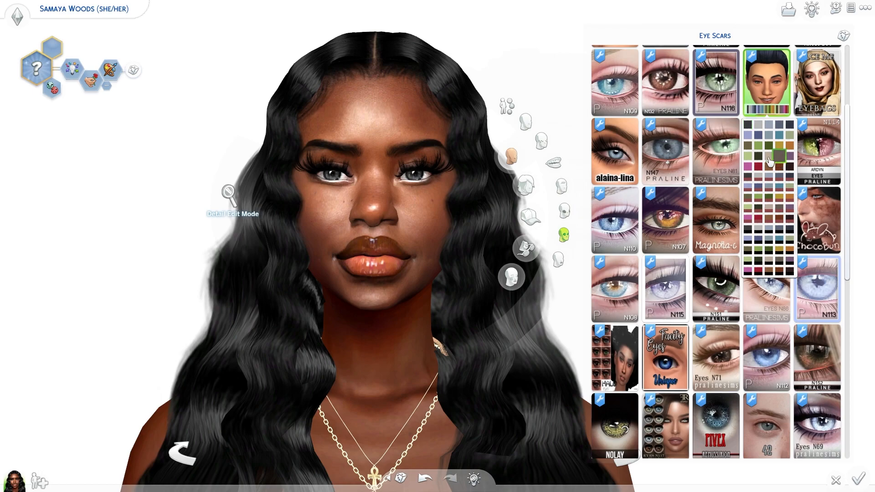
pyautogui.click(776, 157)
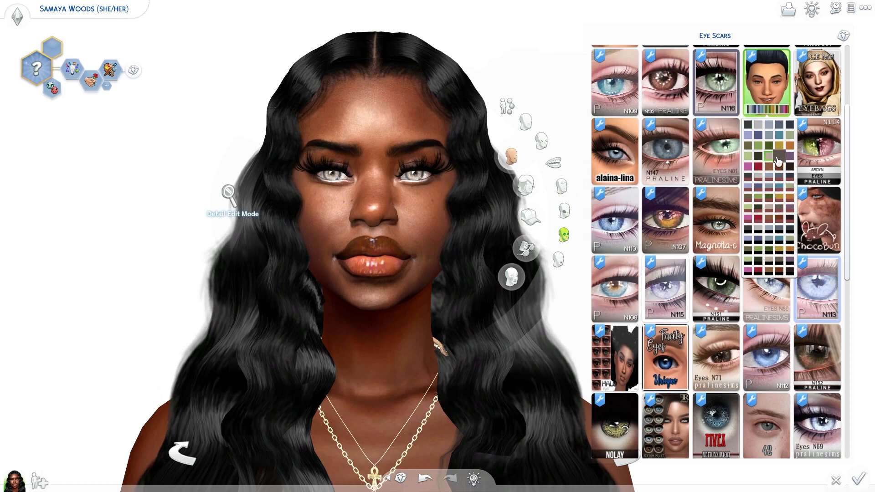
pyautogui.scroll(3)
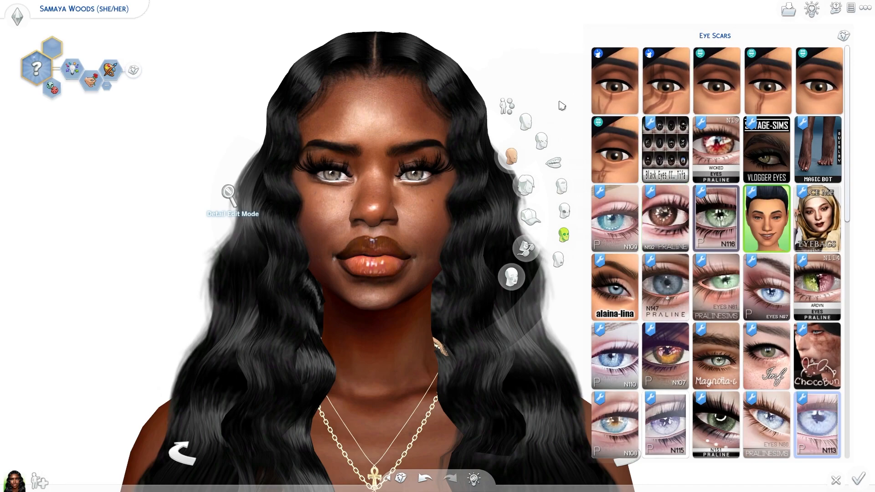
pyautogui.moveTo(564, 236)
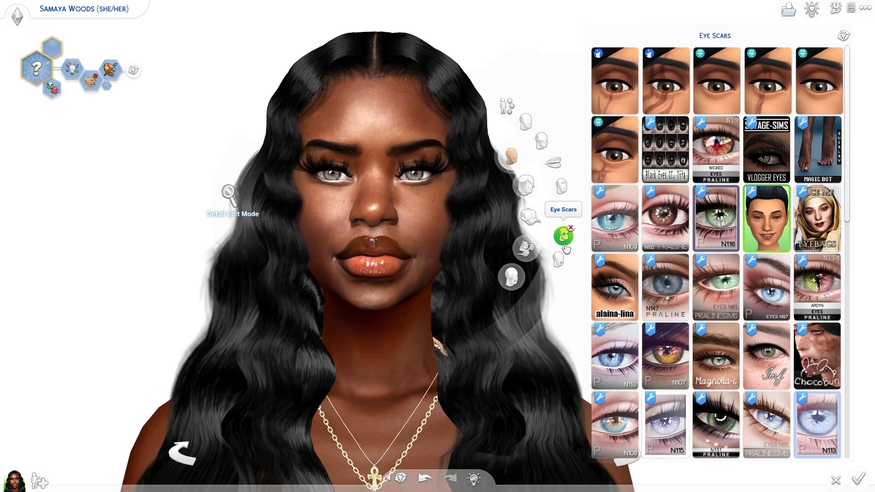
pyautogui.moveTo(524, 248)
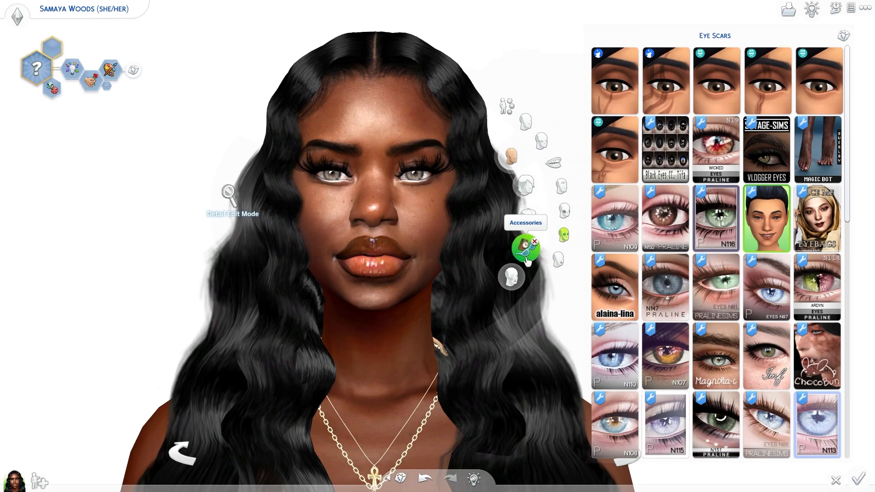
pyautogui.moveTo(525, 184)
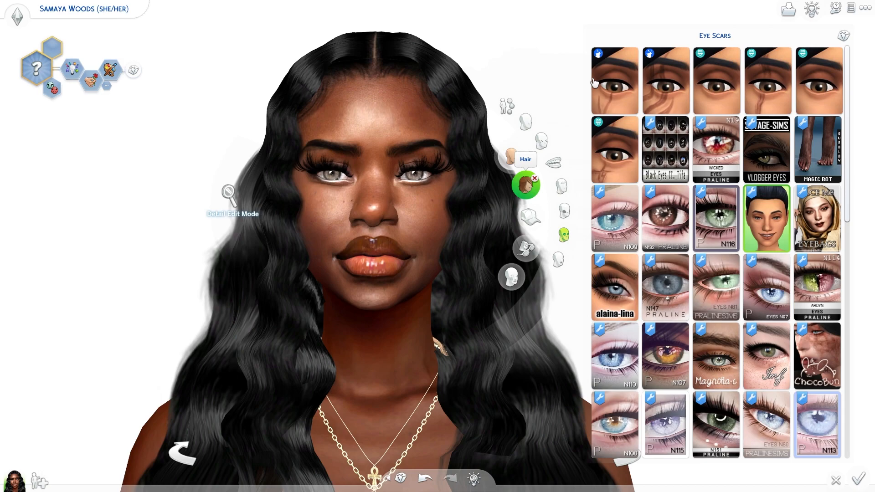
pyautogui.moveTo(537, 71)
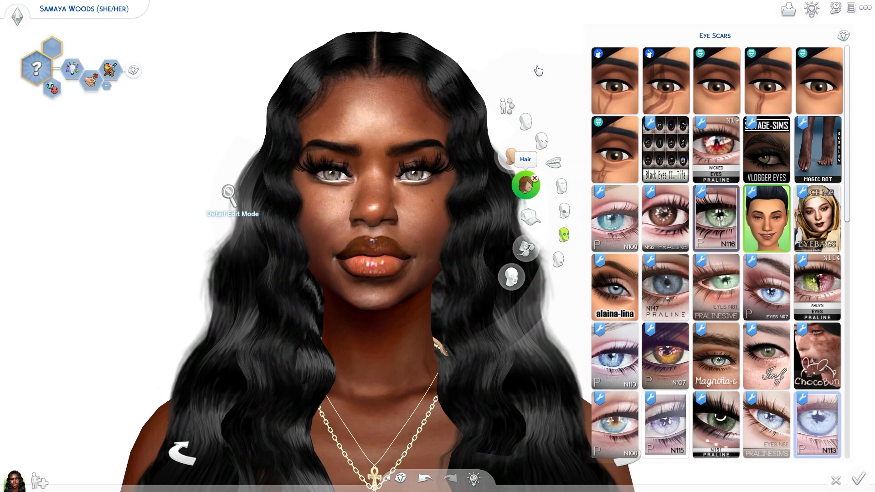
# Show the hairstyle catalogue and switch the sim to her Everyday outfit
pyautogui.click(633, 39)
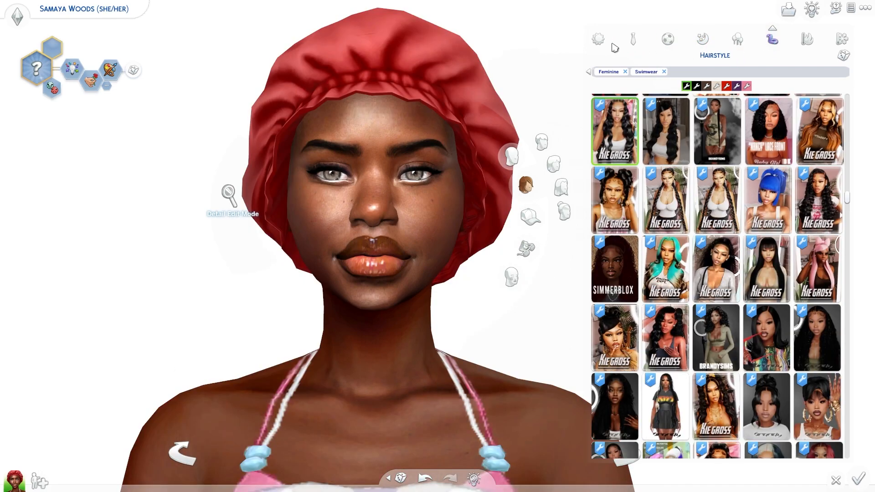
pyautogui.click(665, 72)
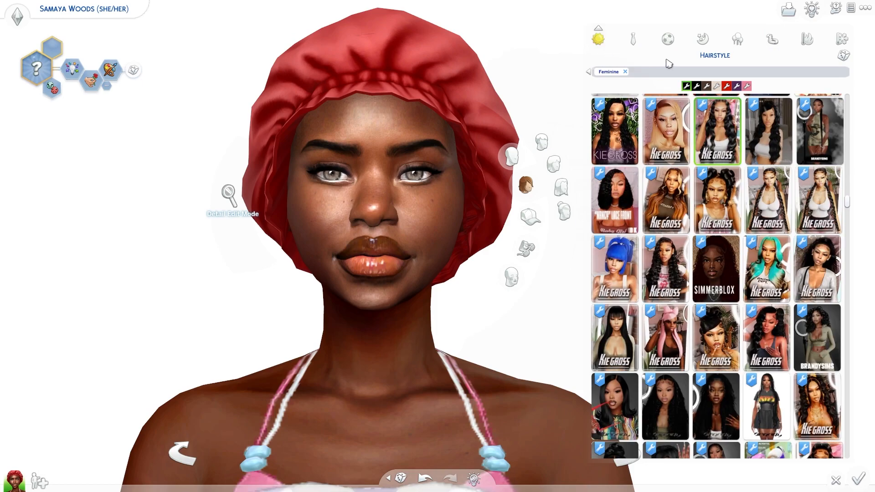
pyautogui.click(715, 129)
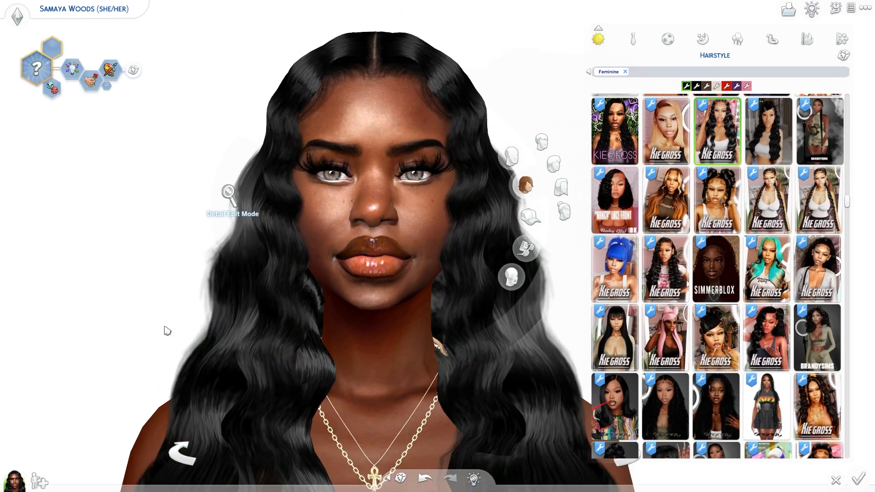
pyautogui.moveTo(110, 337)
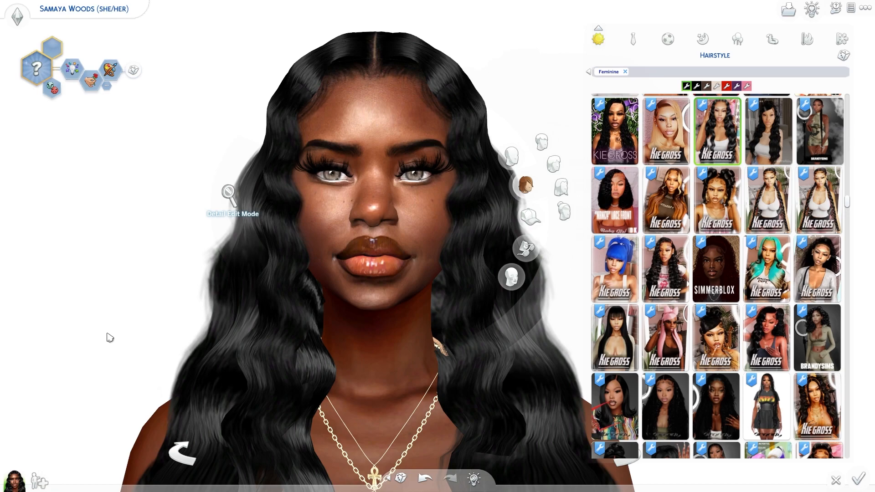
pyautogui.moveTo(123, 302)
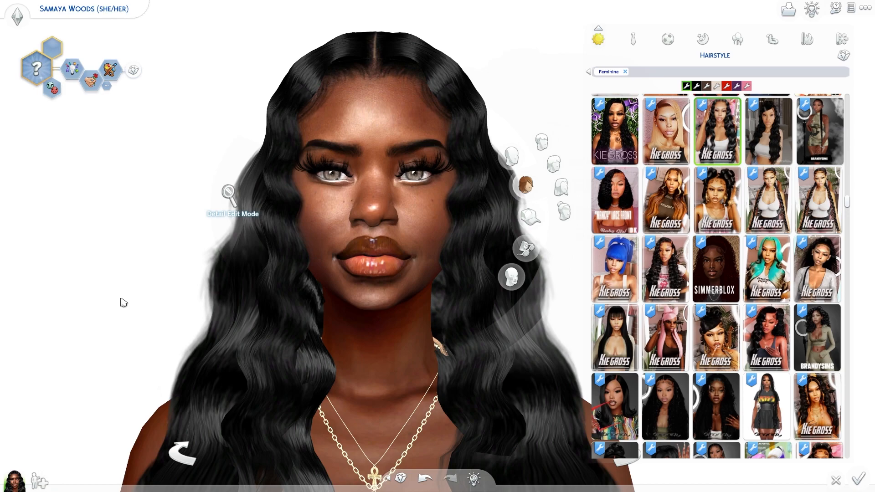
pyautogui.moveTo(127, 296)
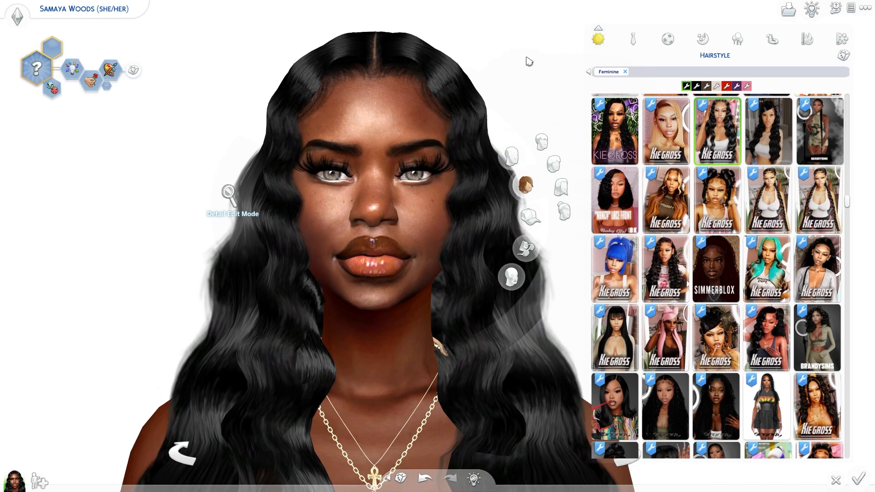
pyautogui.moveTo(162, 305)
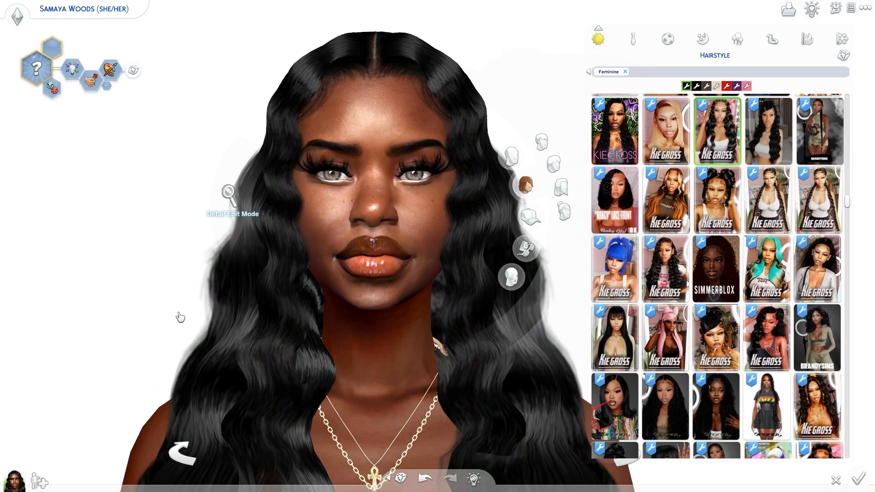
pyautogui.moveTo(158, 320)
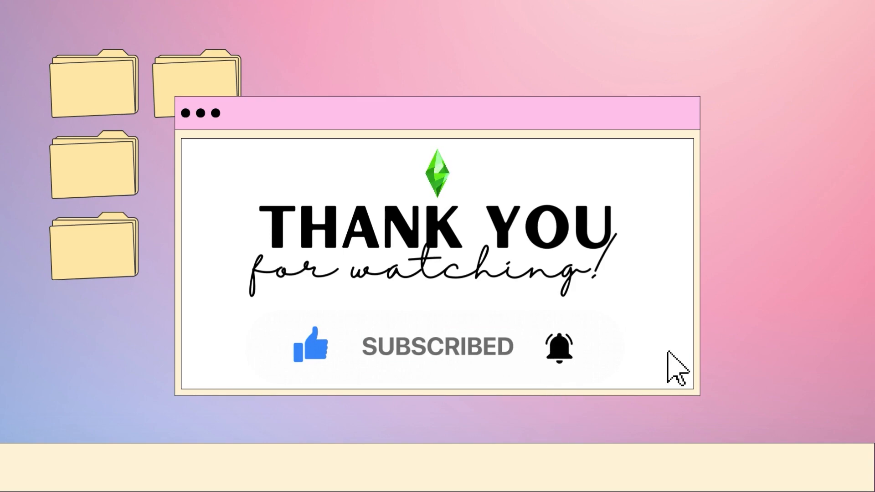
pyautogui.moveTo(653, 348)
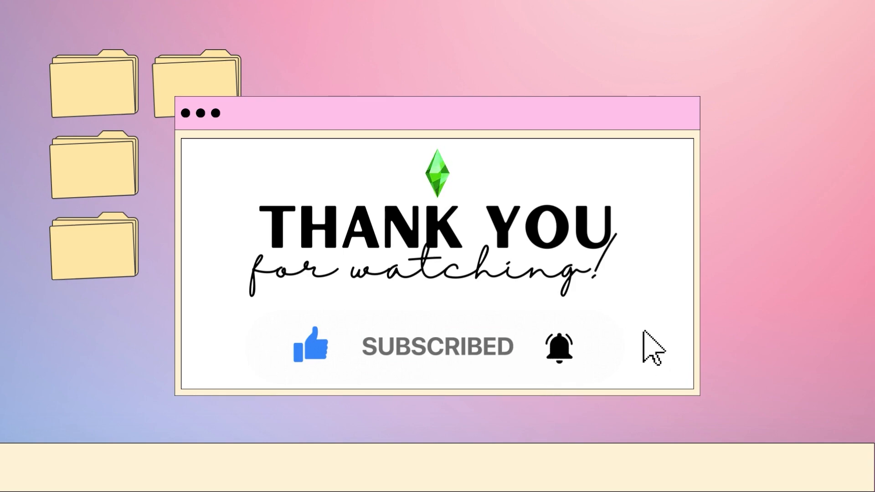